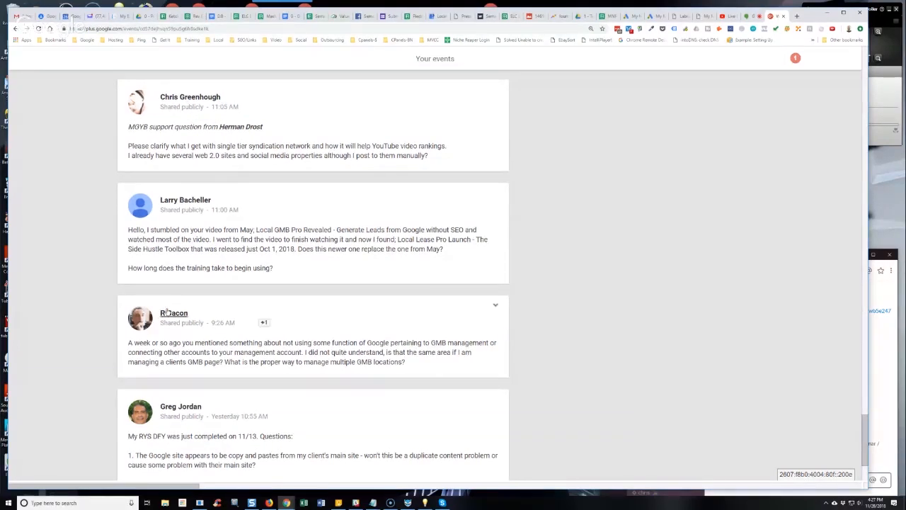
scroll(down, 3)
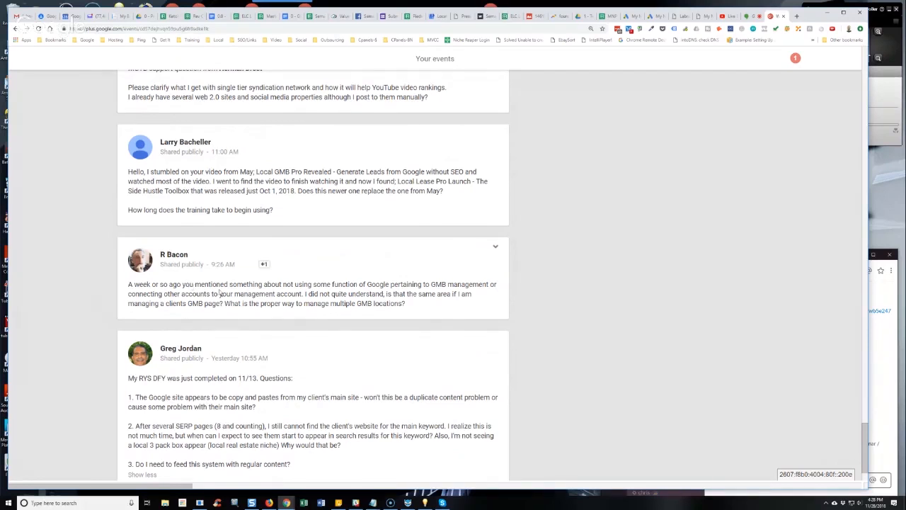
mouse_move(283, 324)
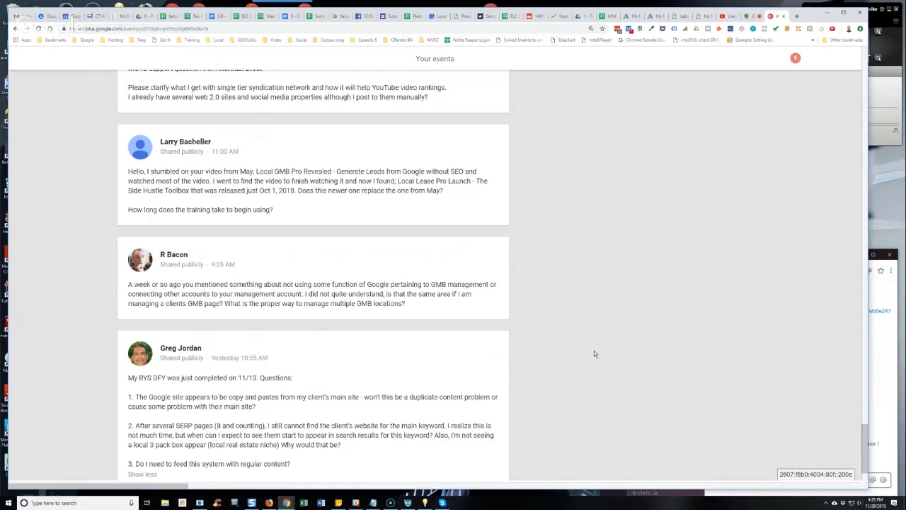
mouse_move(597, 357)
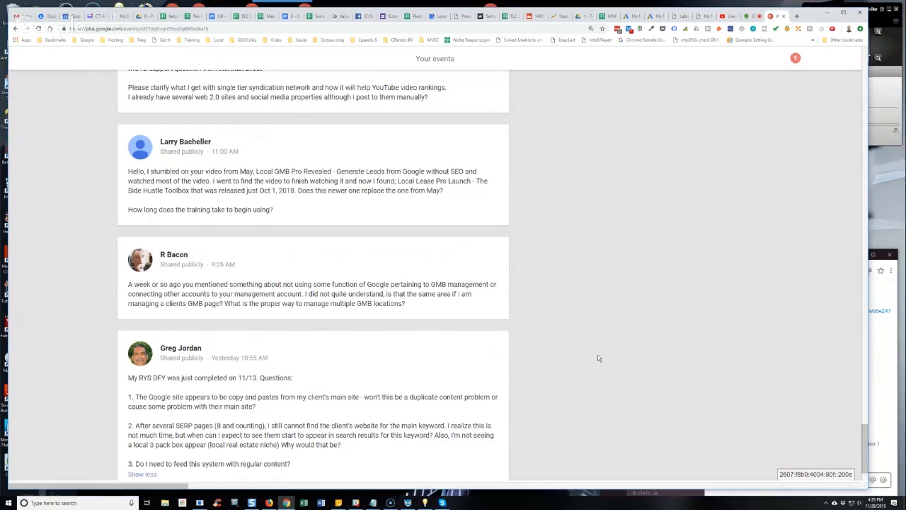
scroll(up, 3)
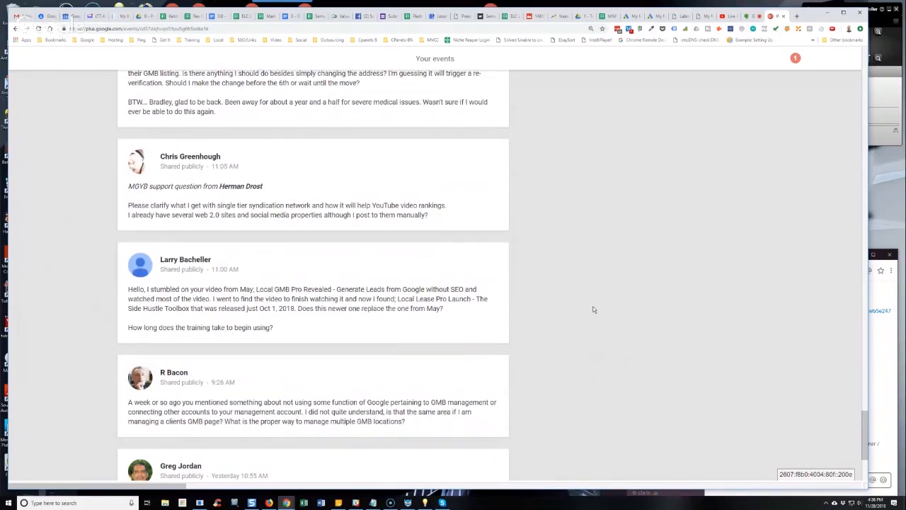
mouse_move(605, 379)
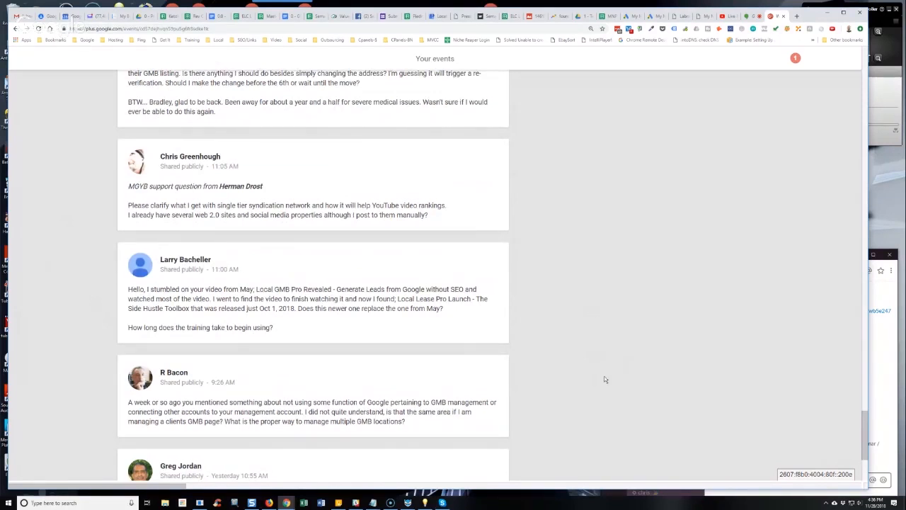
mouse_move(592, 382)
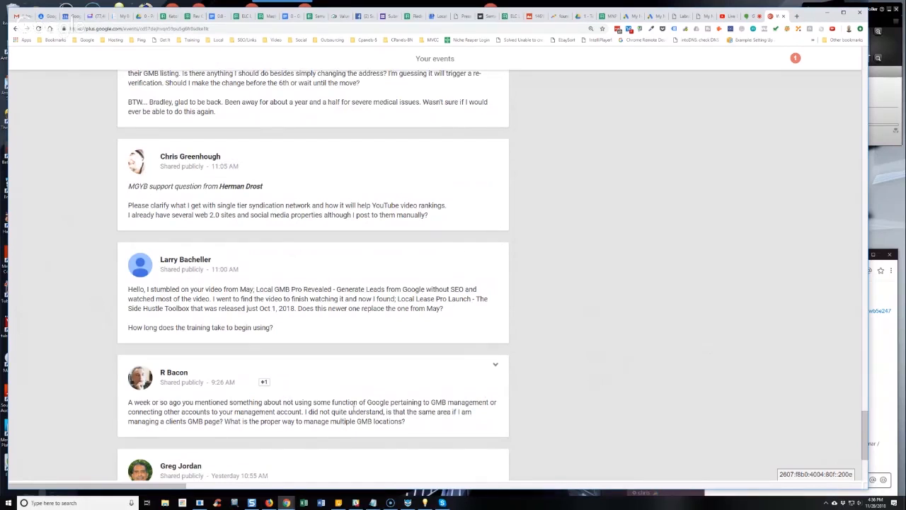
mouse_move(626, 352)
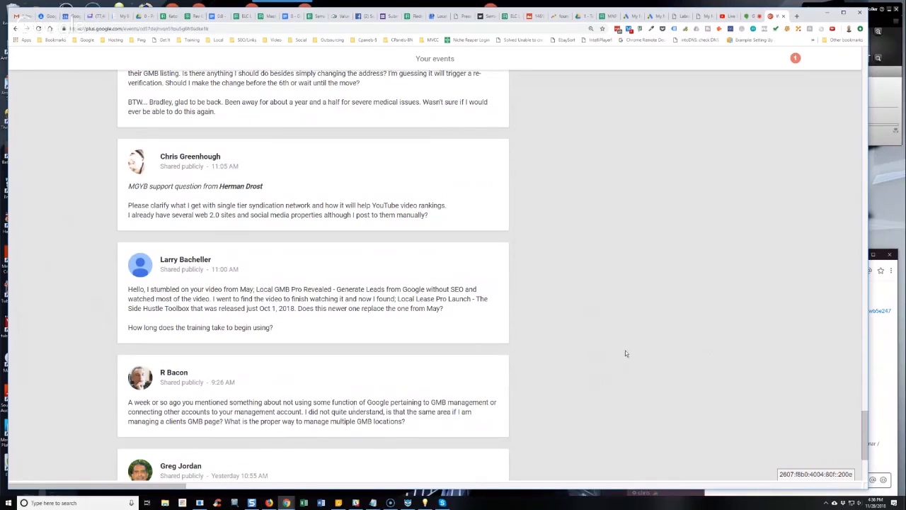
scroll(up, 3)
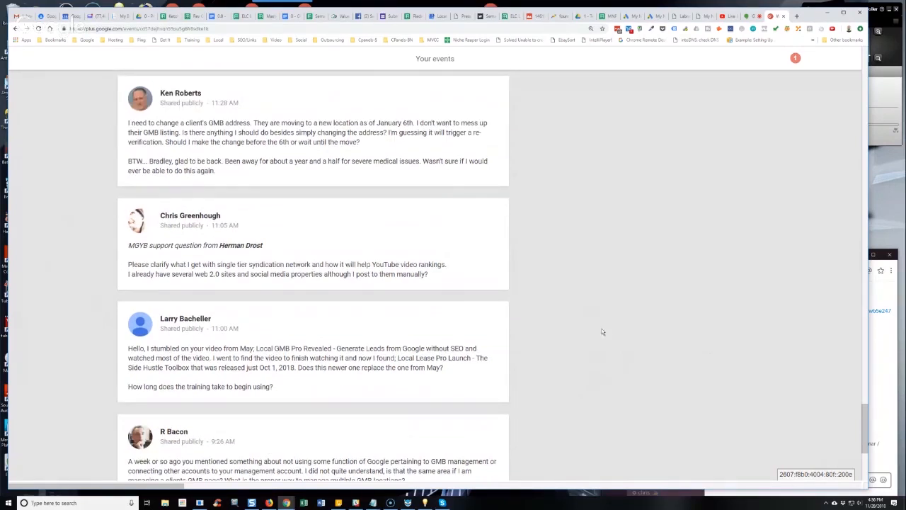
scroll(down, 3)
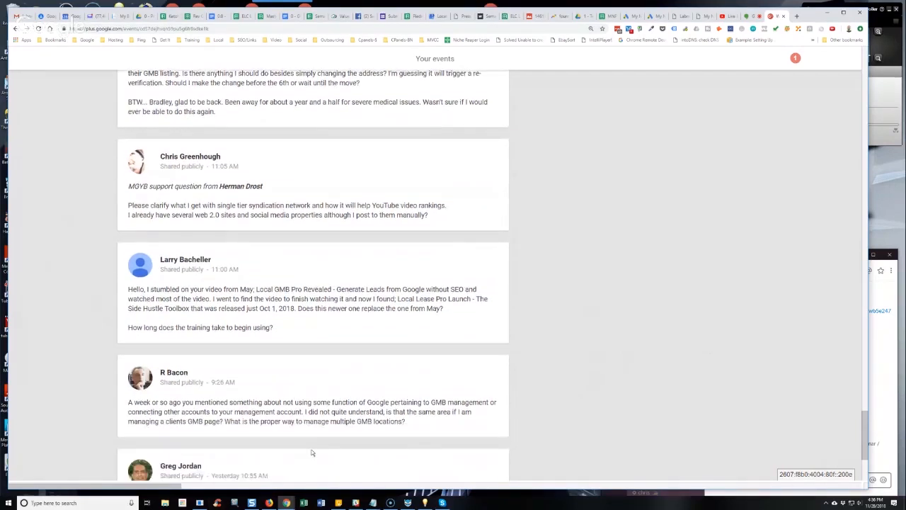
scroll(up, 3)
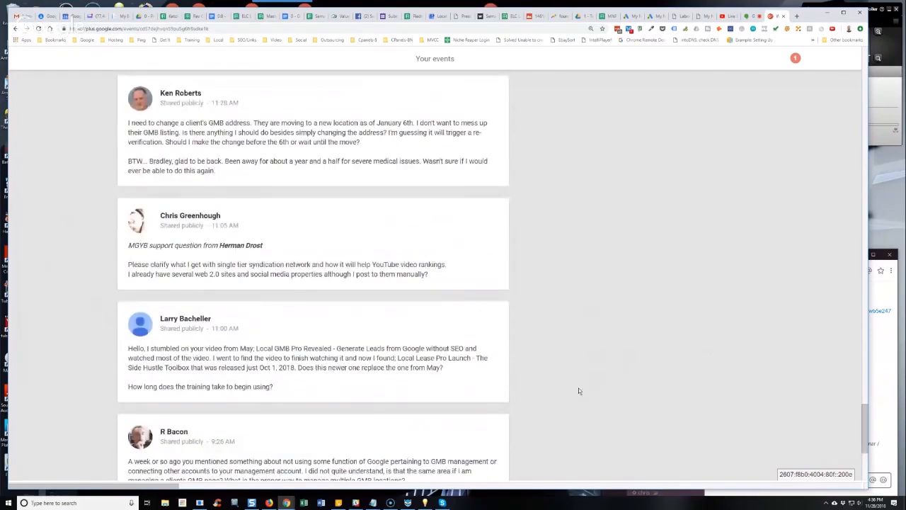